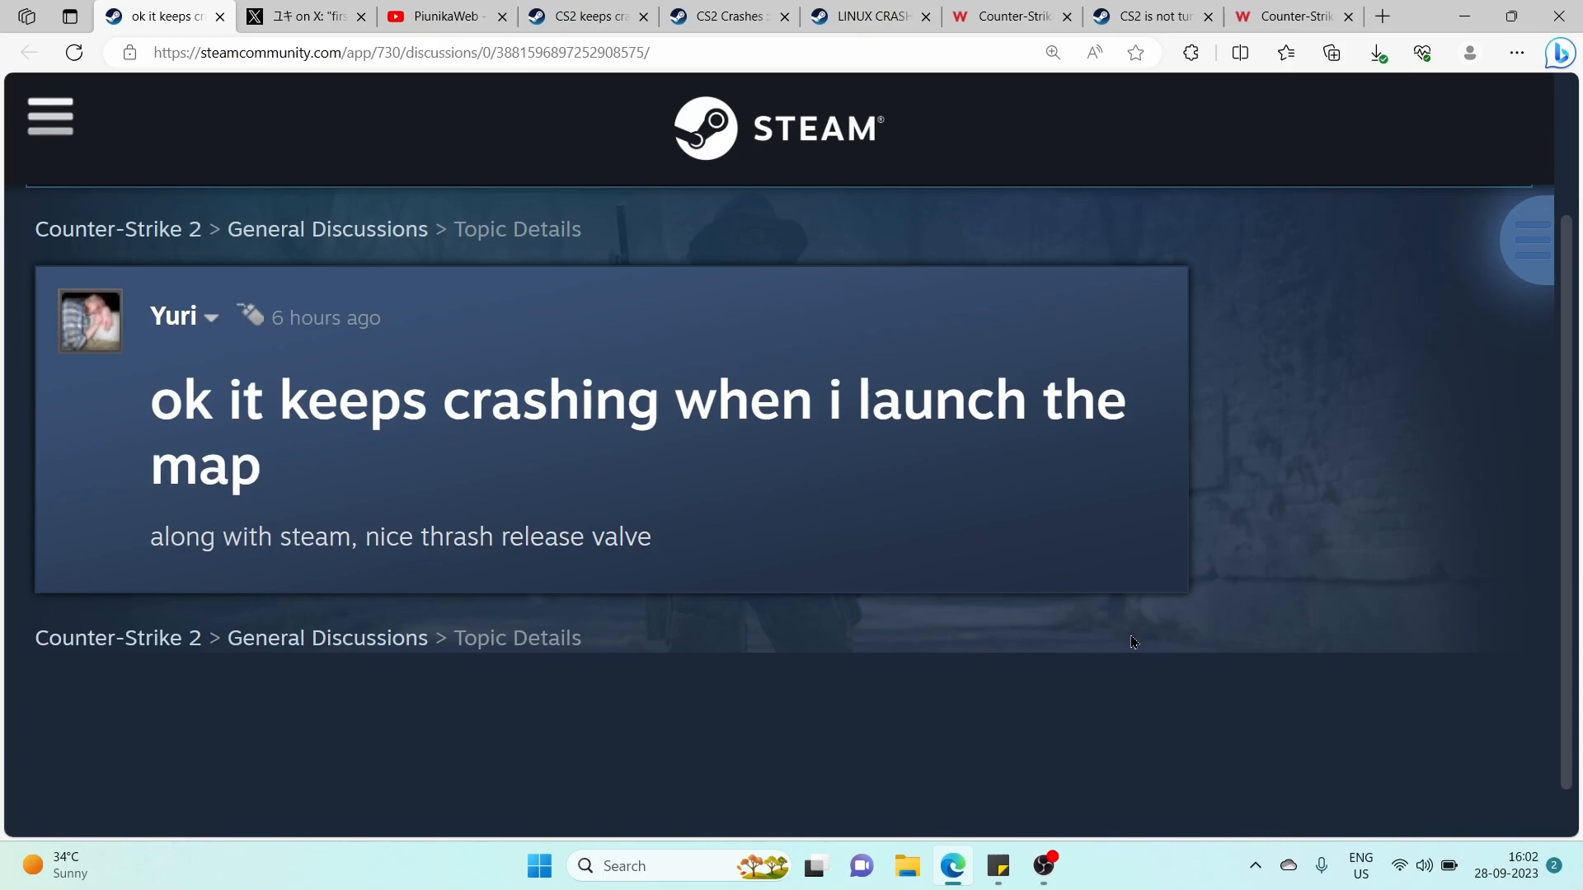
View the CS2 crash-report tweet on X, then move on to the PiunikaWeb YouTube channel.
click(298, 16)
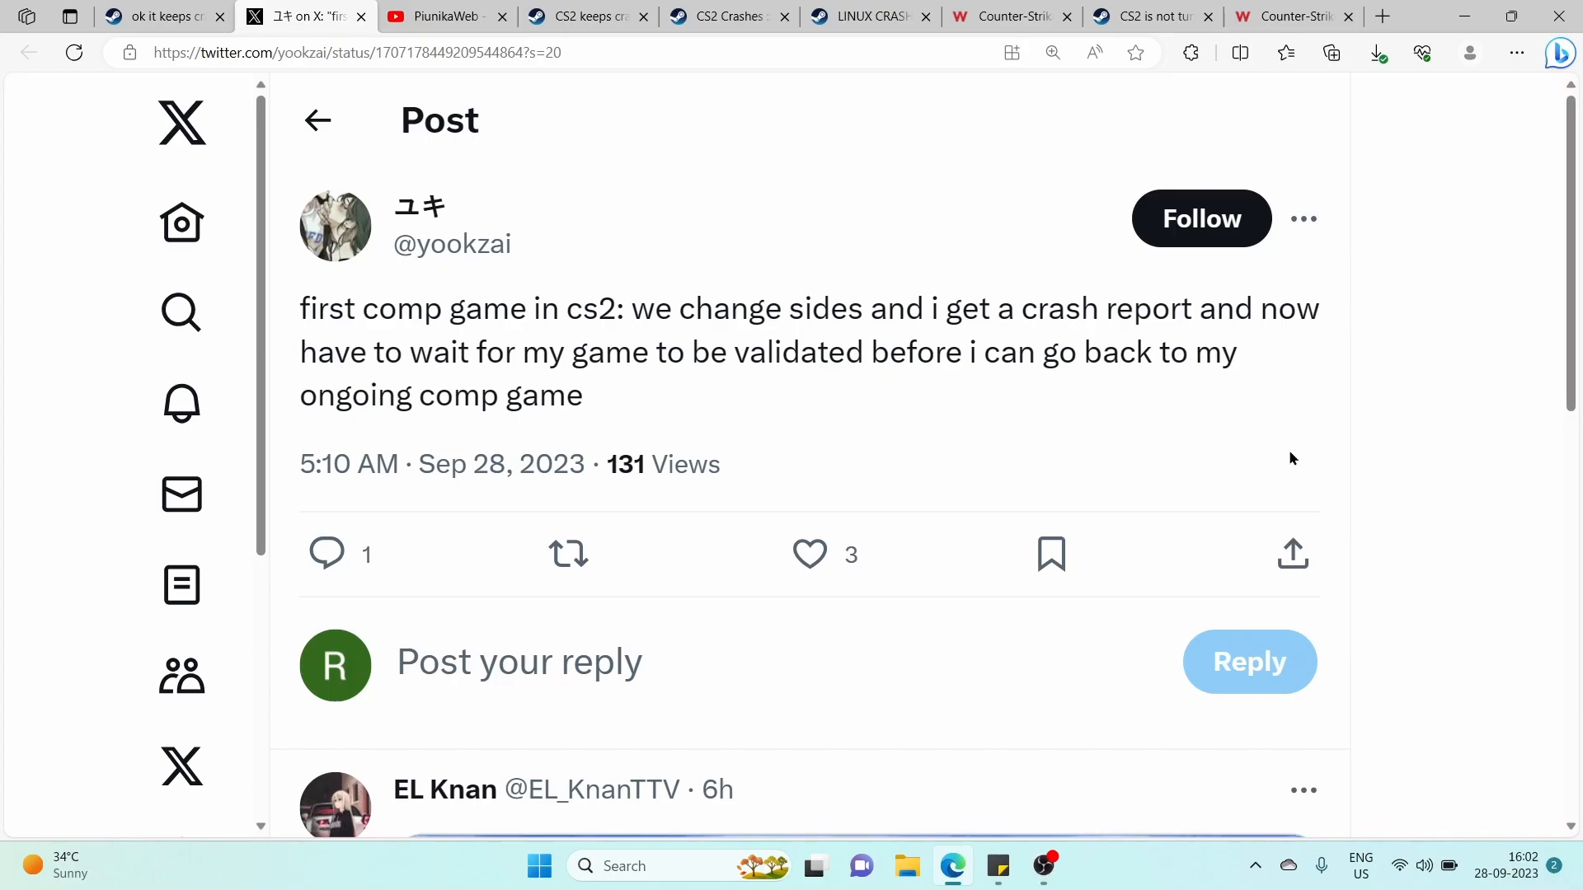
click(439, 16)
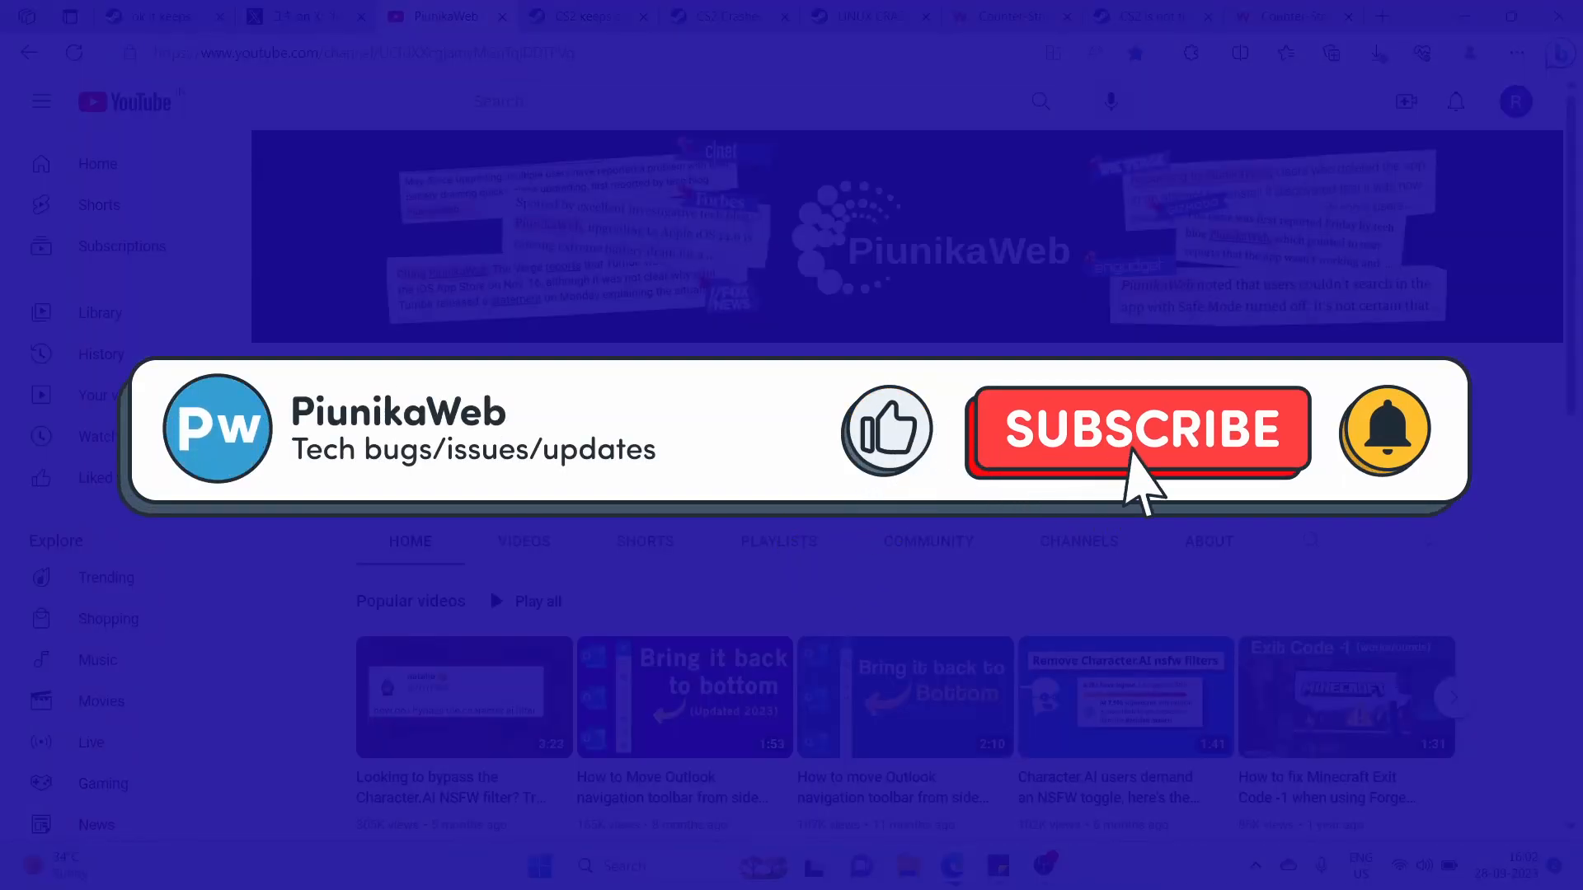
Switch to the 'CS2 keeps crashing' Steam thread about AMD driver crashes.
click(1136, 430)
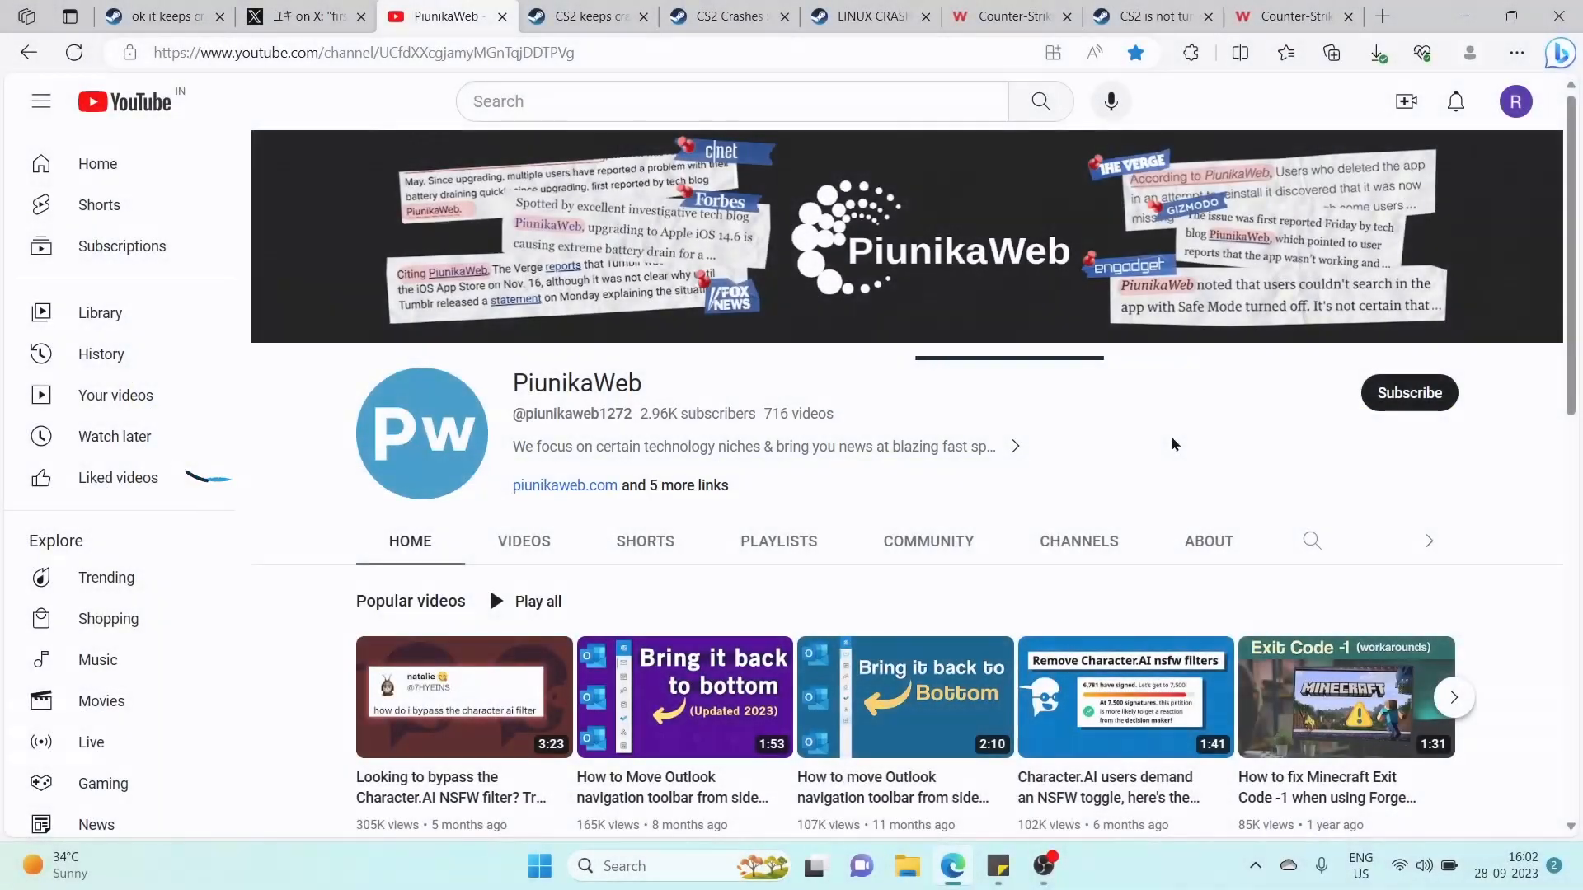
click(584, 17)
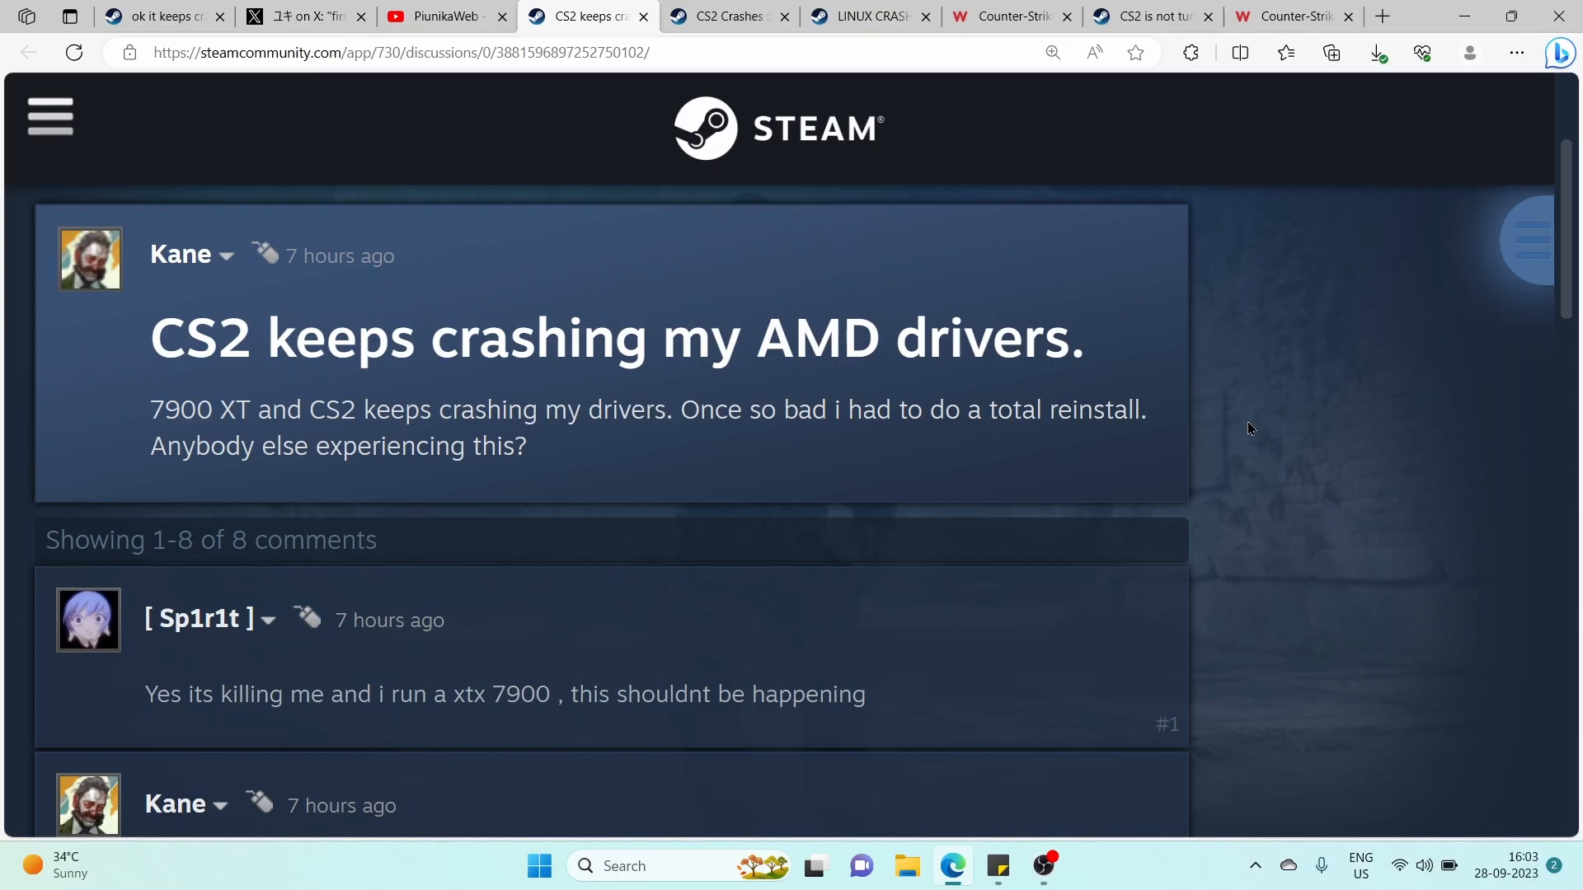
View the 'CS2 Crashes' Steam thread, then the PiunikaWeb article's Linux problems section.
click(722, 16)
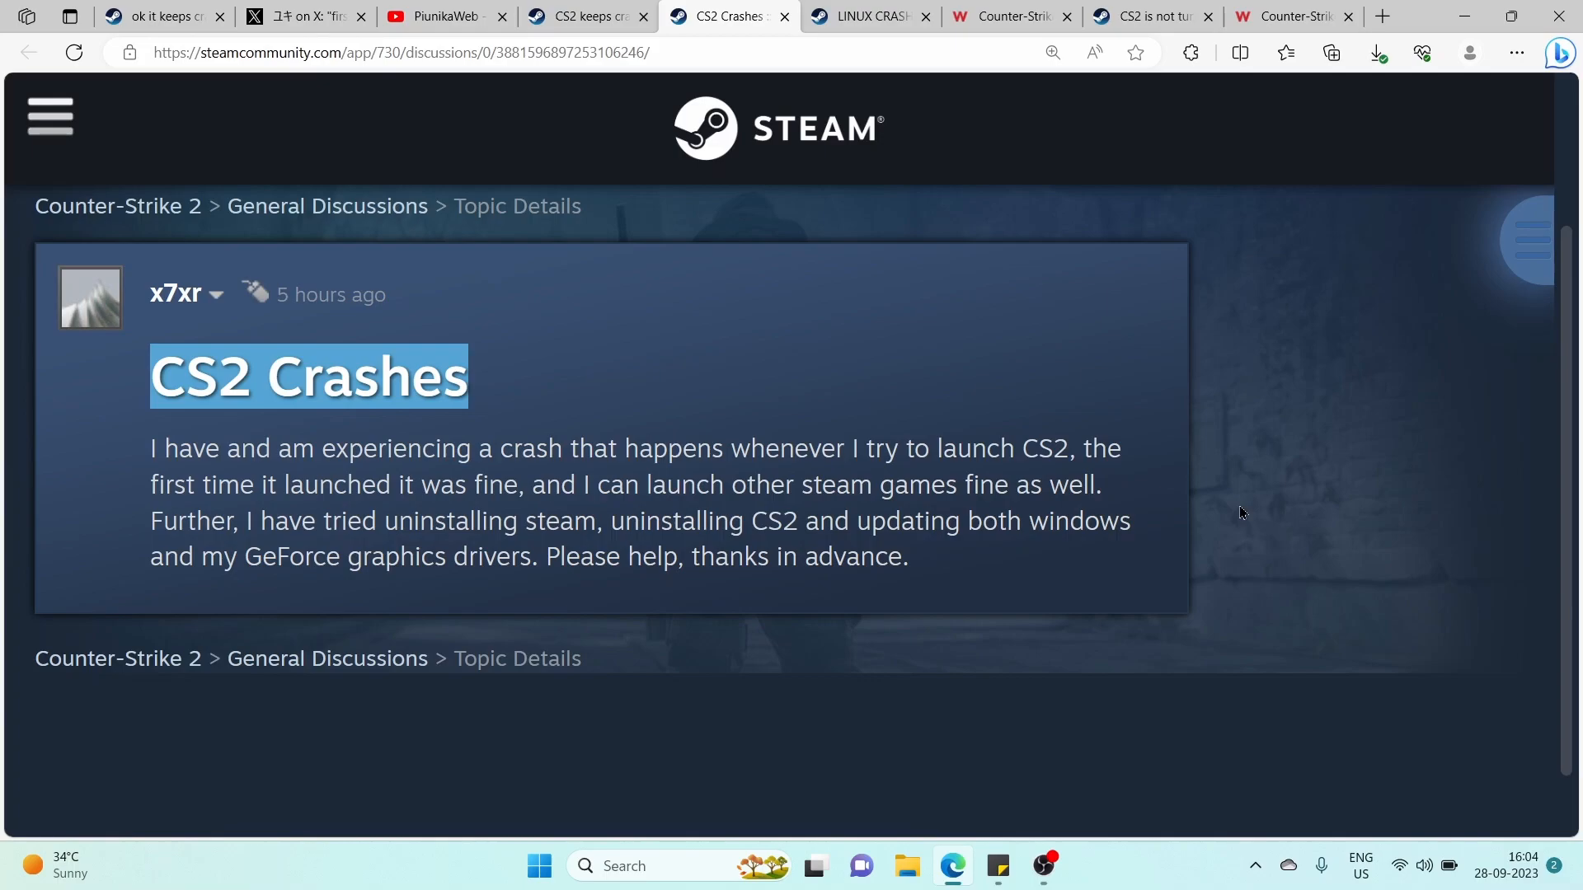
click(863, 16)
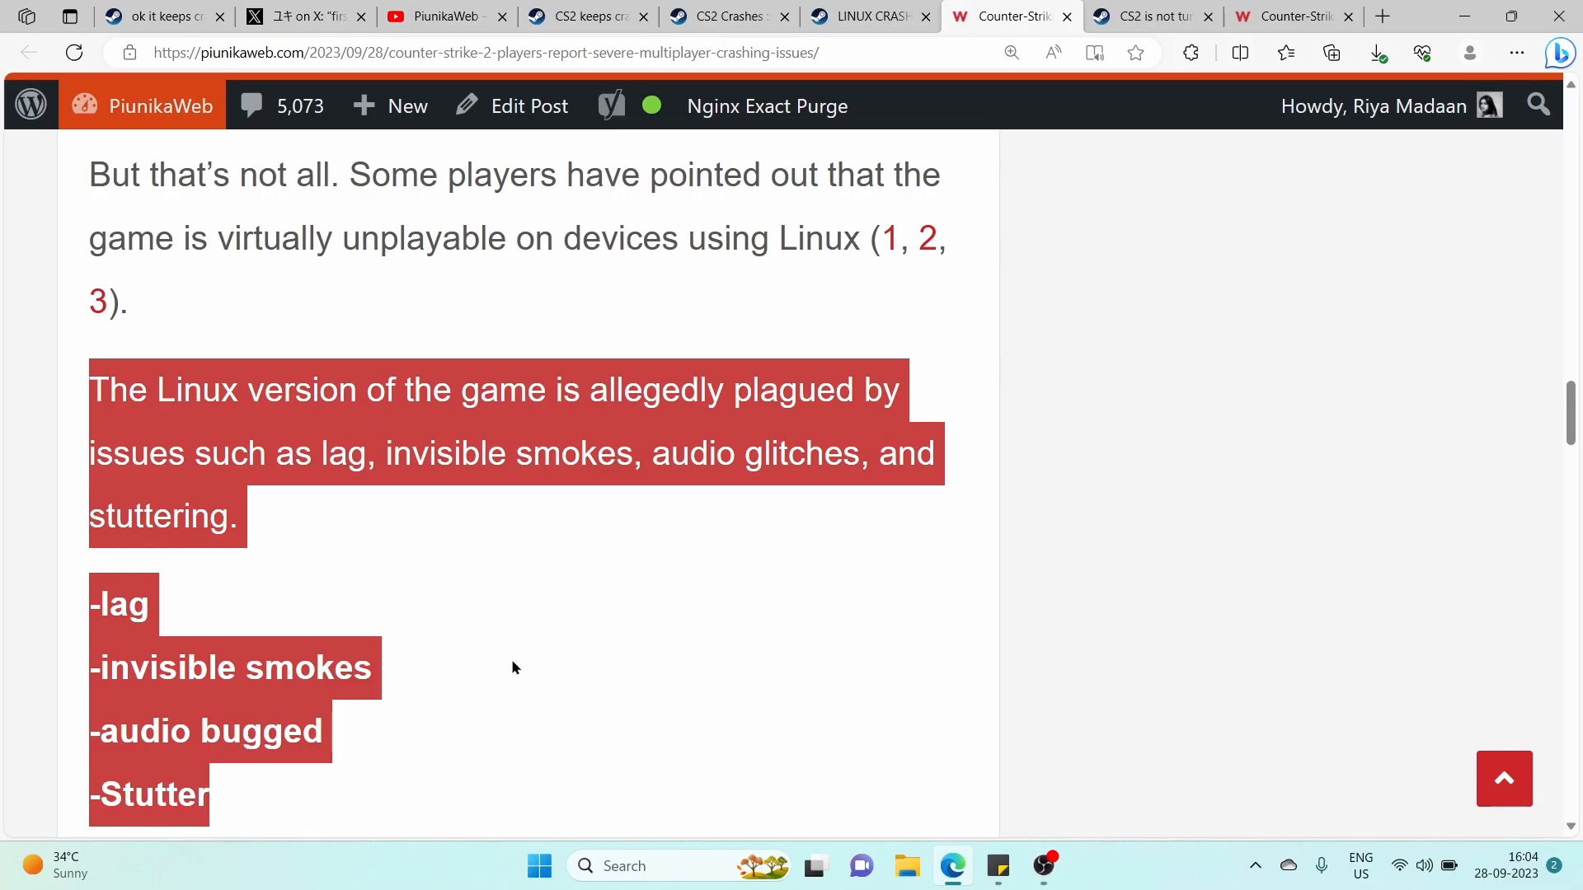
Switch to the 'CS2 is not turning on' Steam thread with the Powershell fix commands.
click(1146, 17)
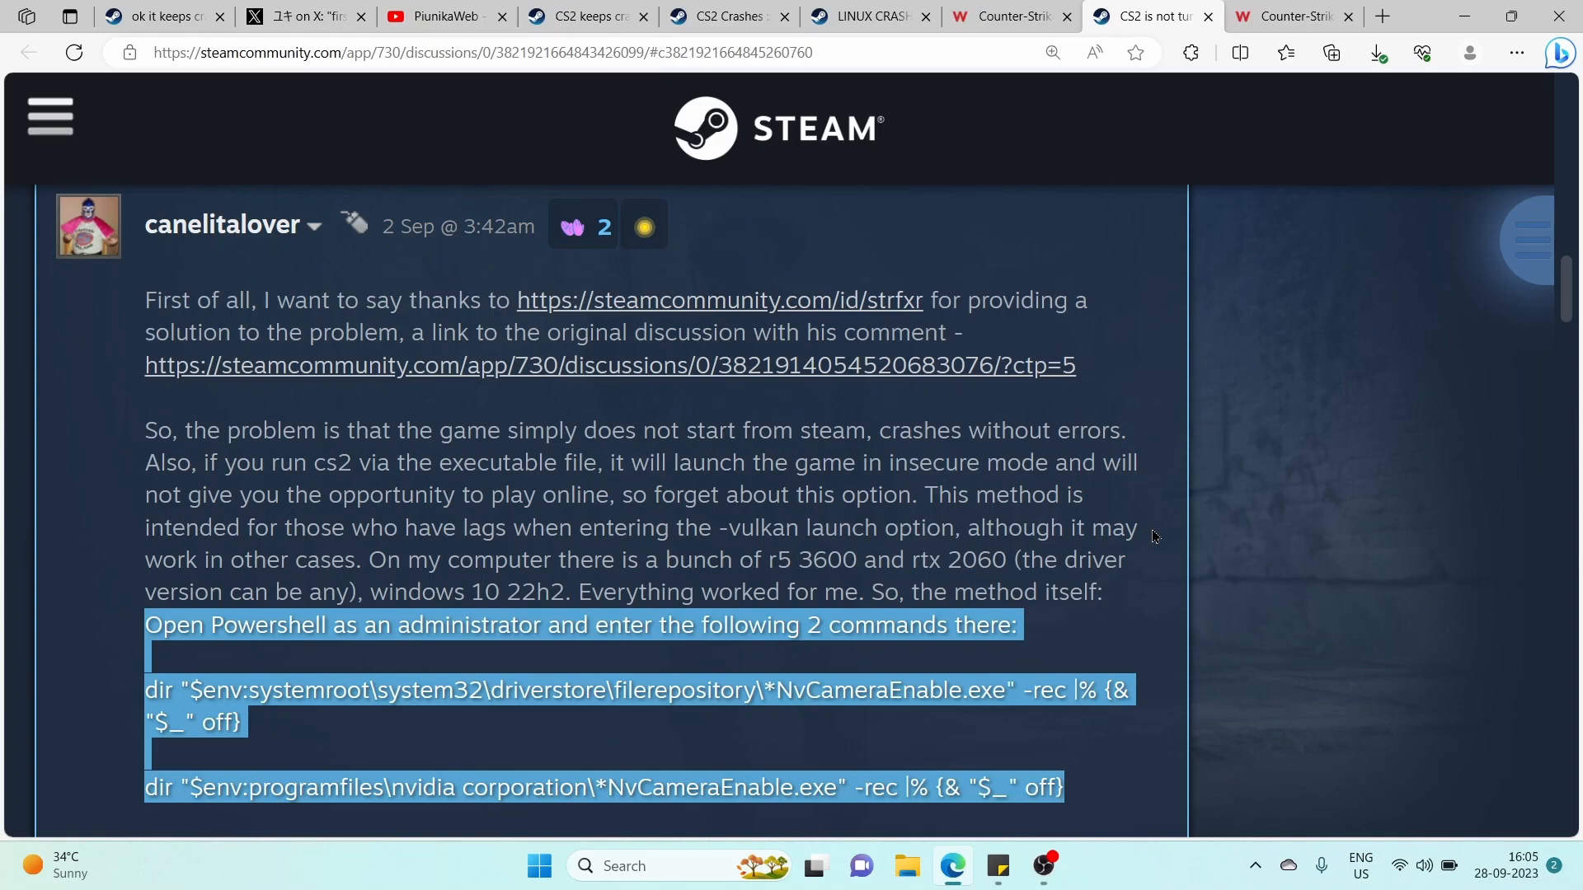
mouse_move(1097, 624)
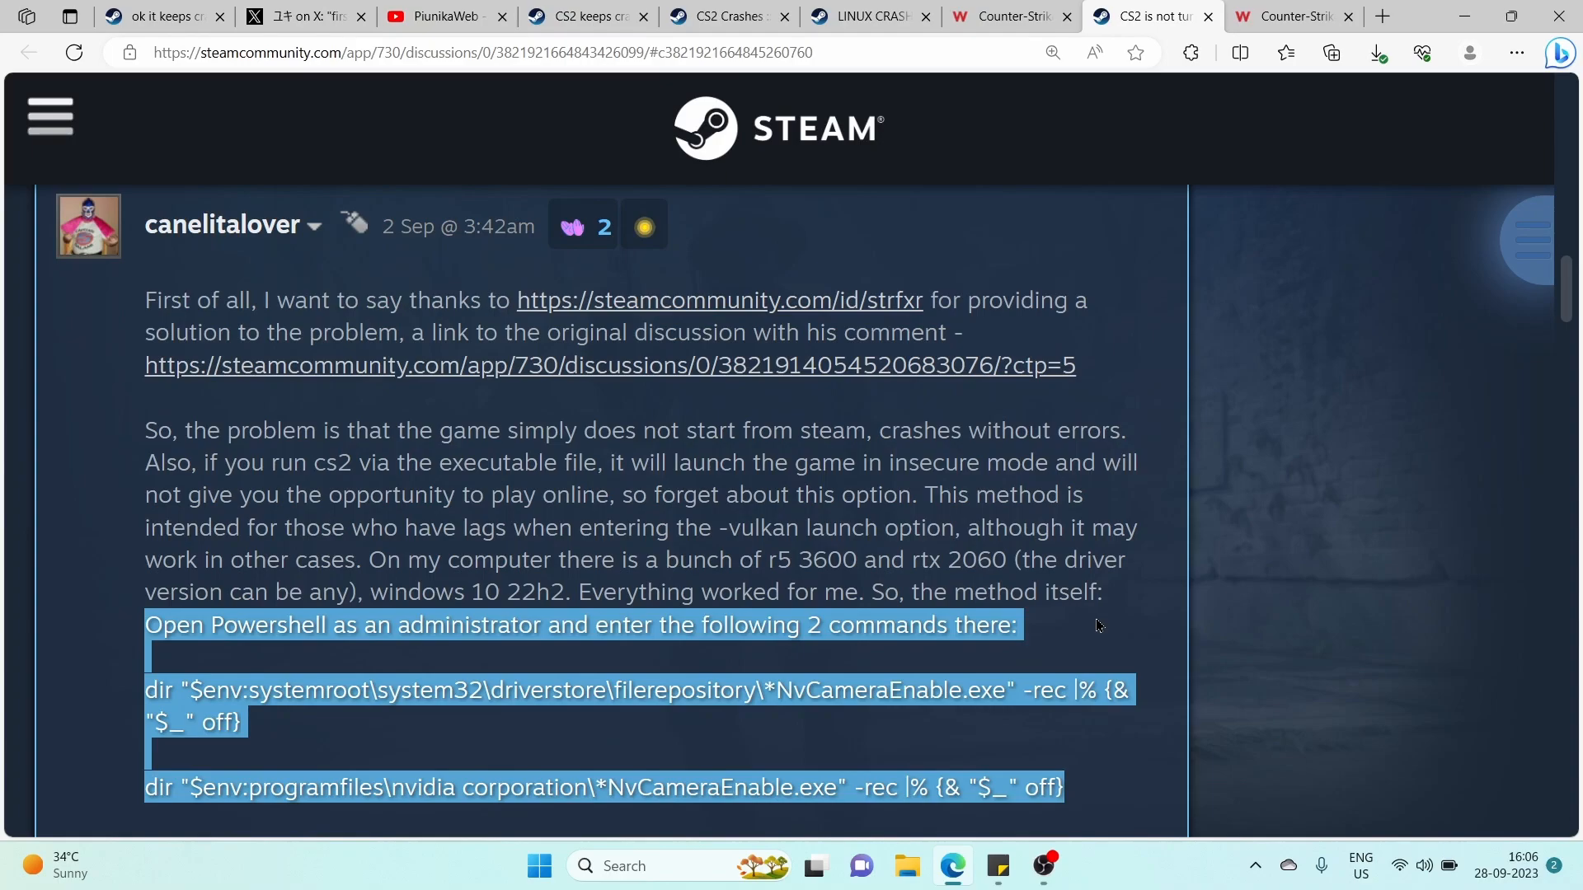
Scroll down within the Steam thread showing the Powershell fix.
scroll(down, 3)
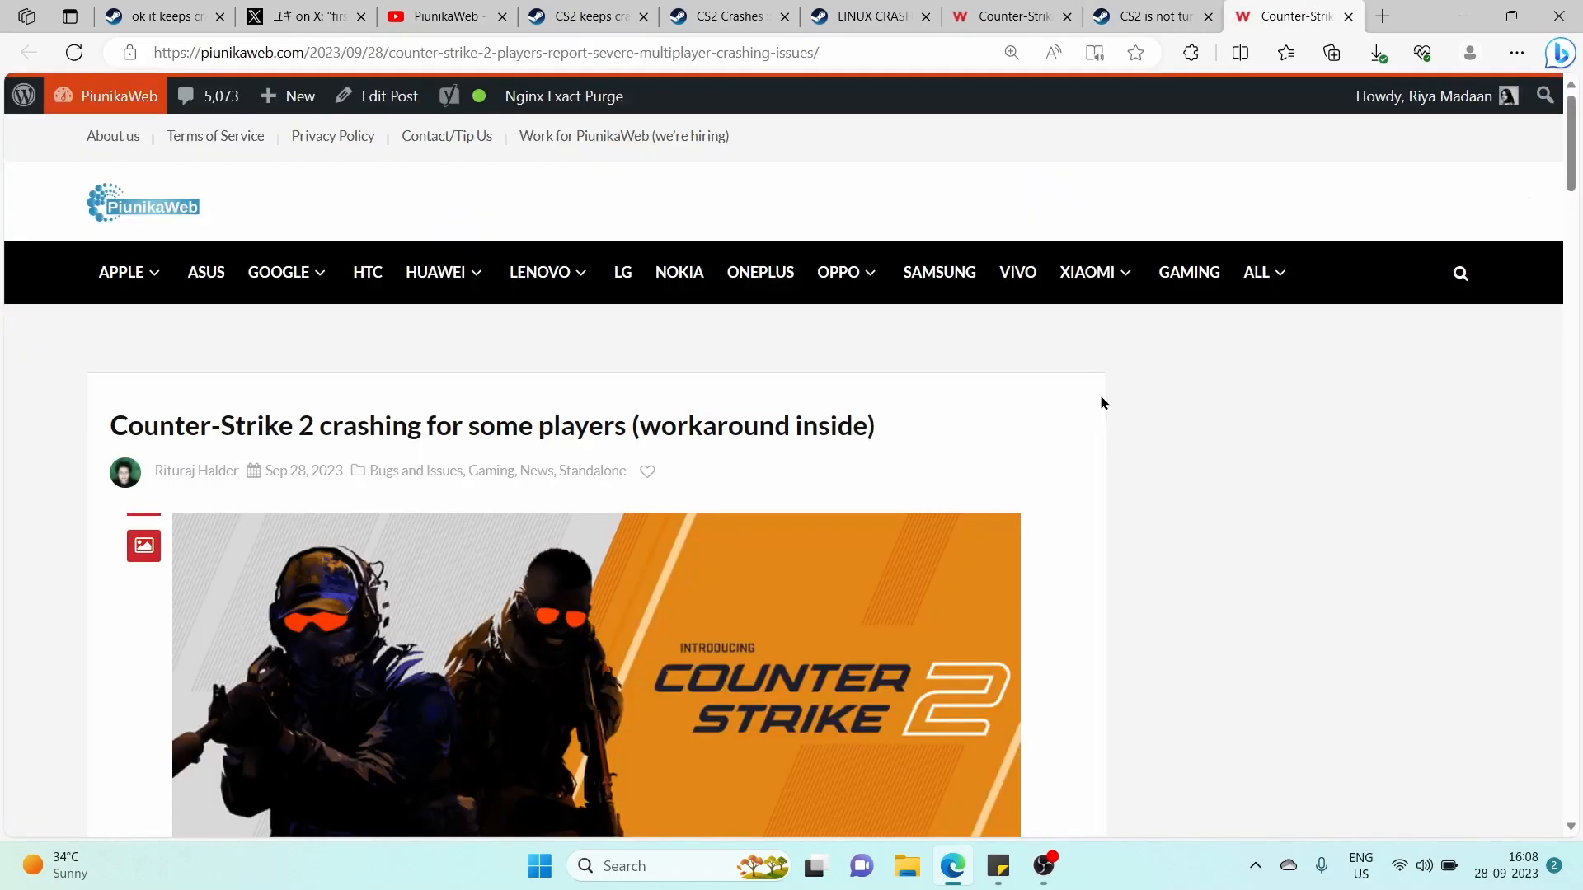
Scroll through the CS2 crashing article to its Workarounds section and closing note on Valve's silence.
scroll(down, 3)
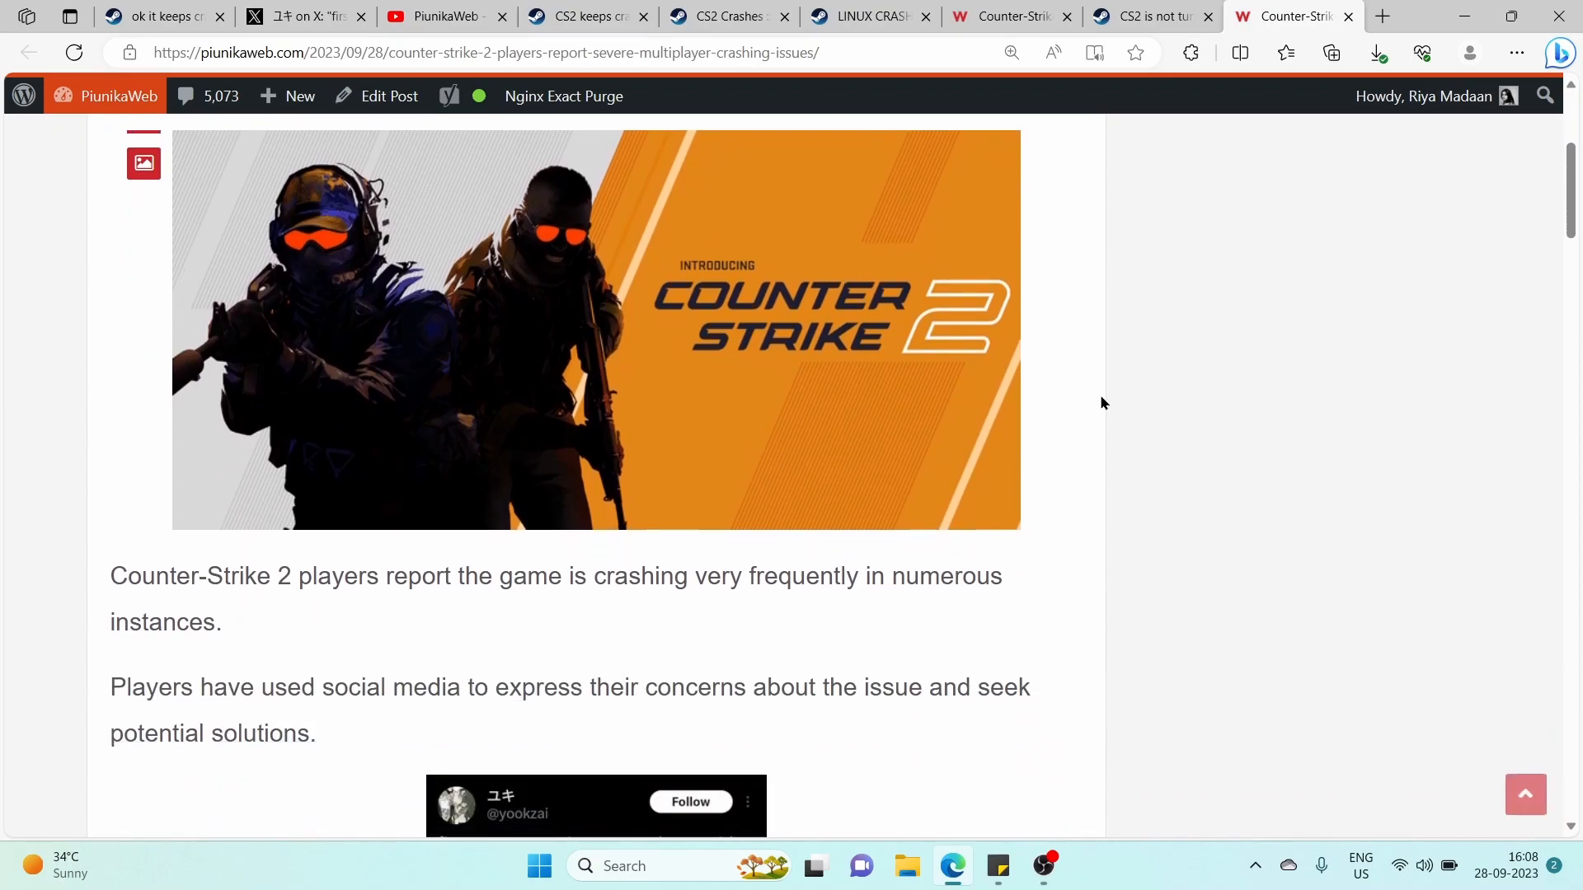
scroll(down, 3)
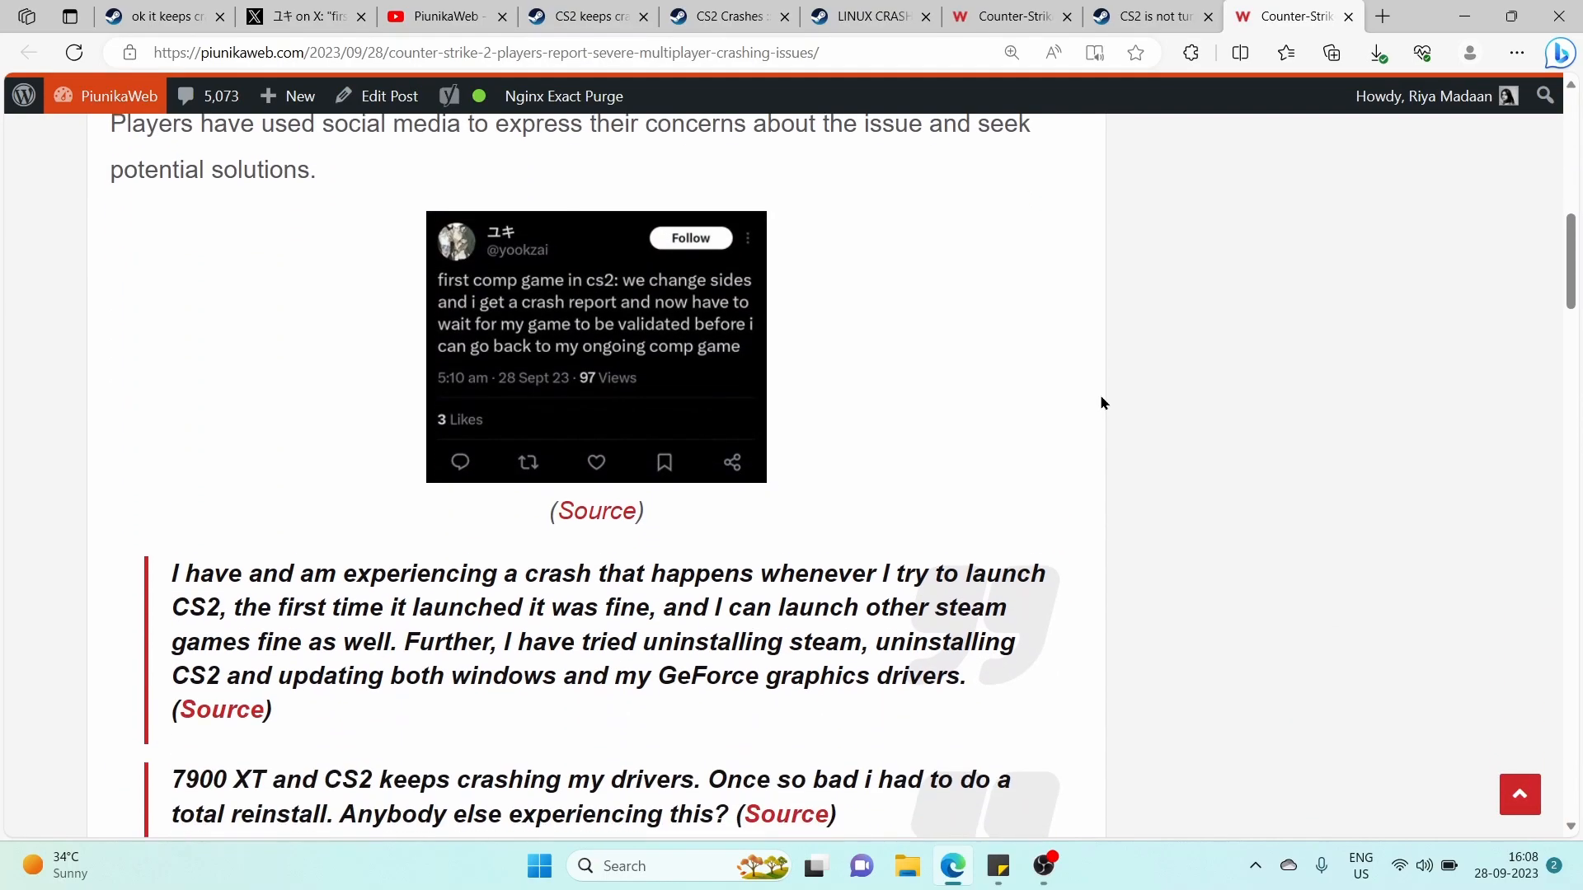
scroll(down, 3)
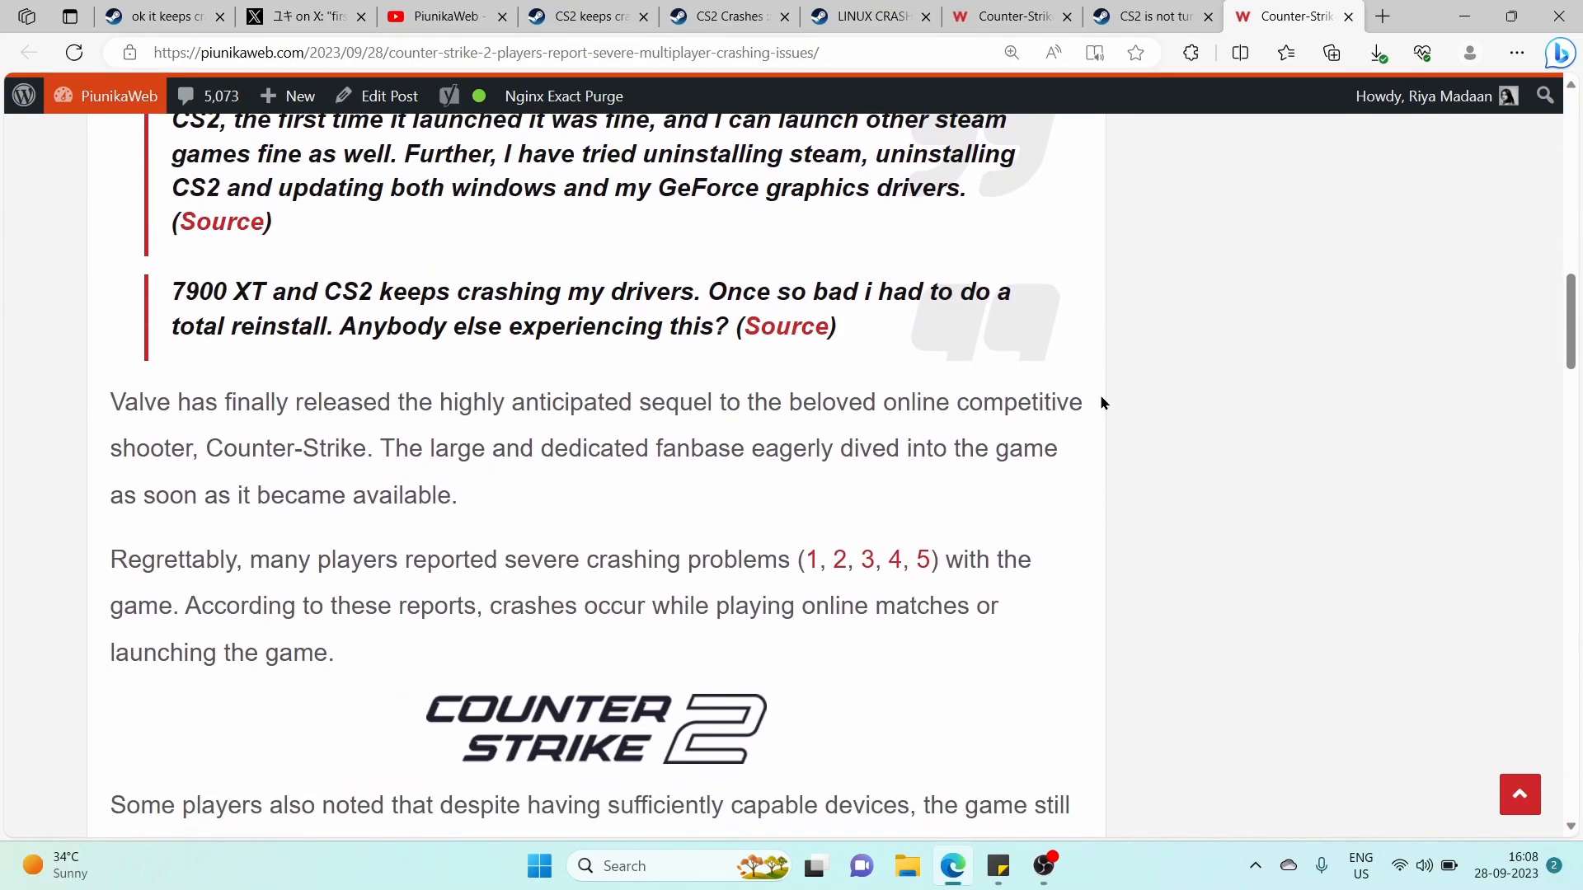
scroll(down, 3)
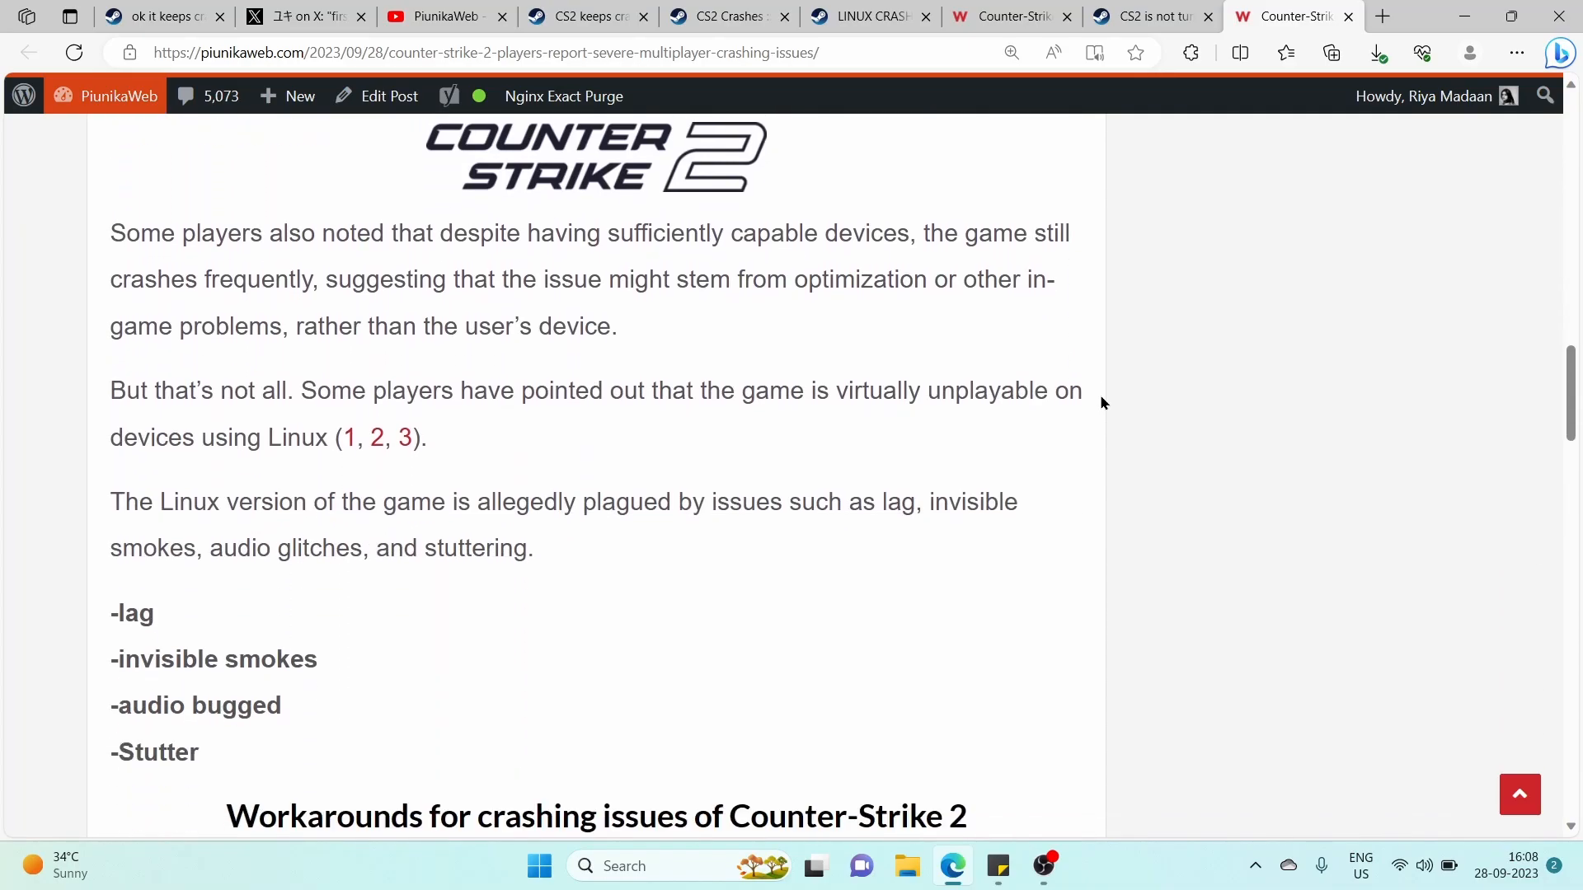
scroll(down, 3)
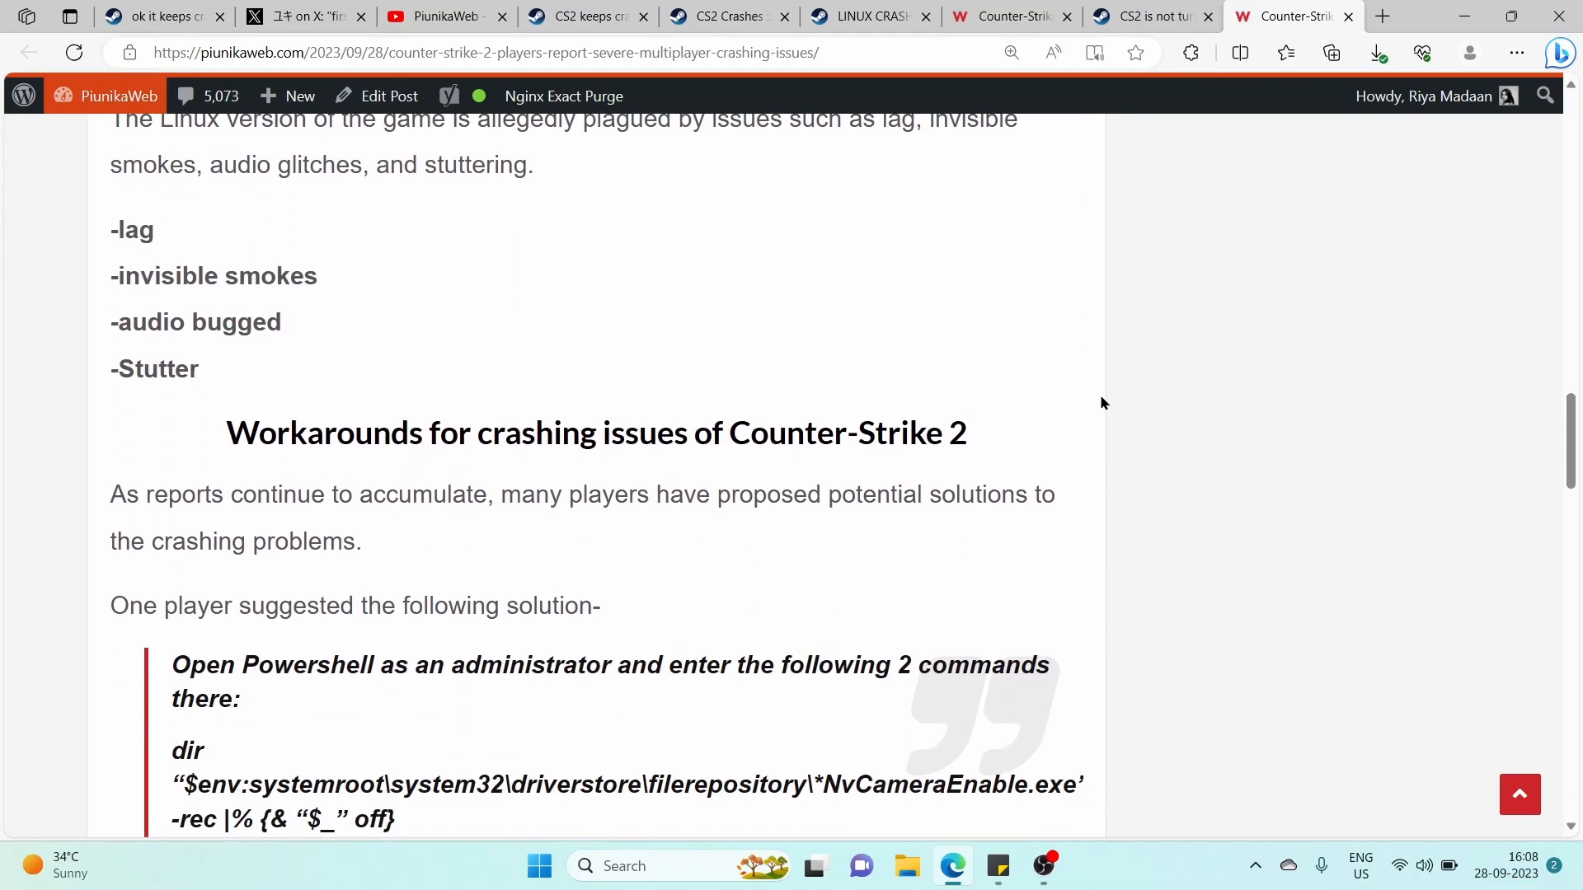
scroll(down, 3)
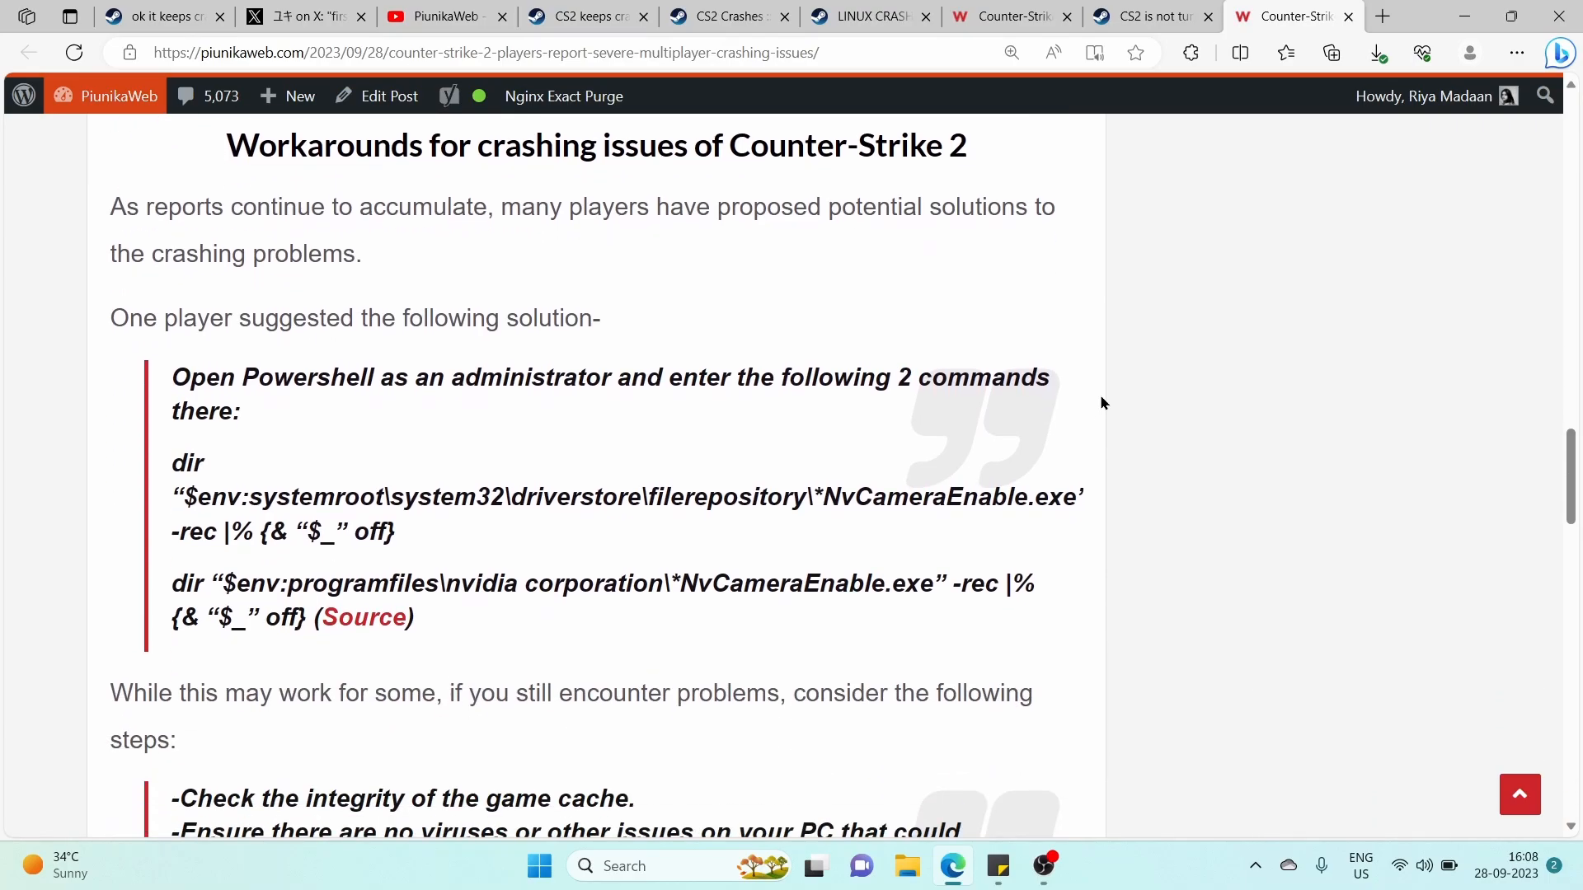
scroll(down, 3)
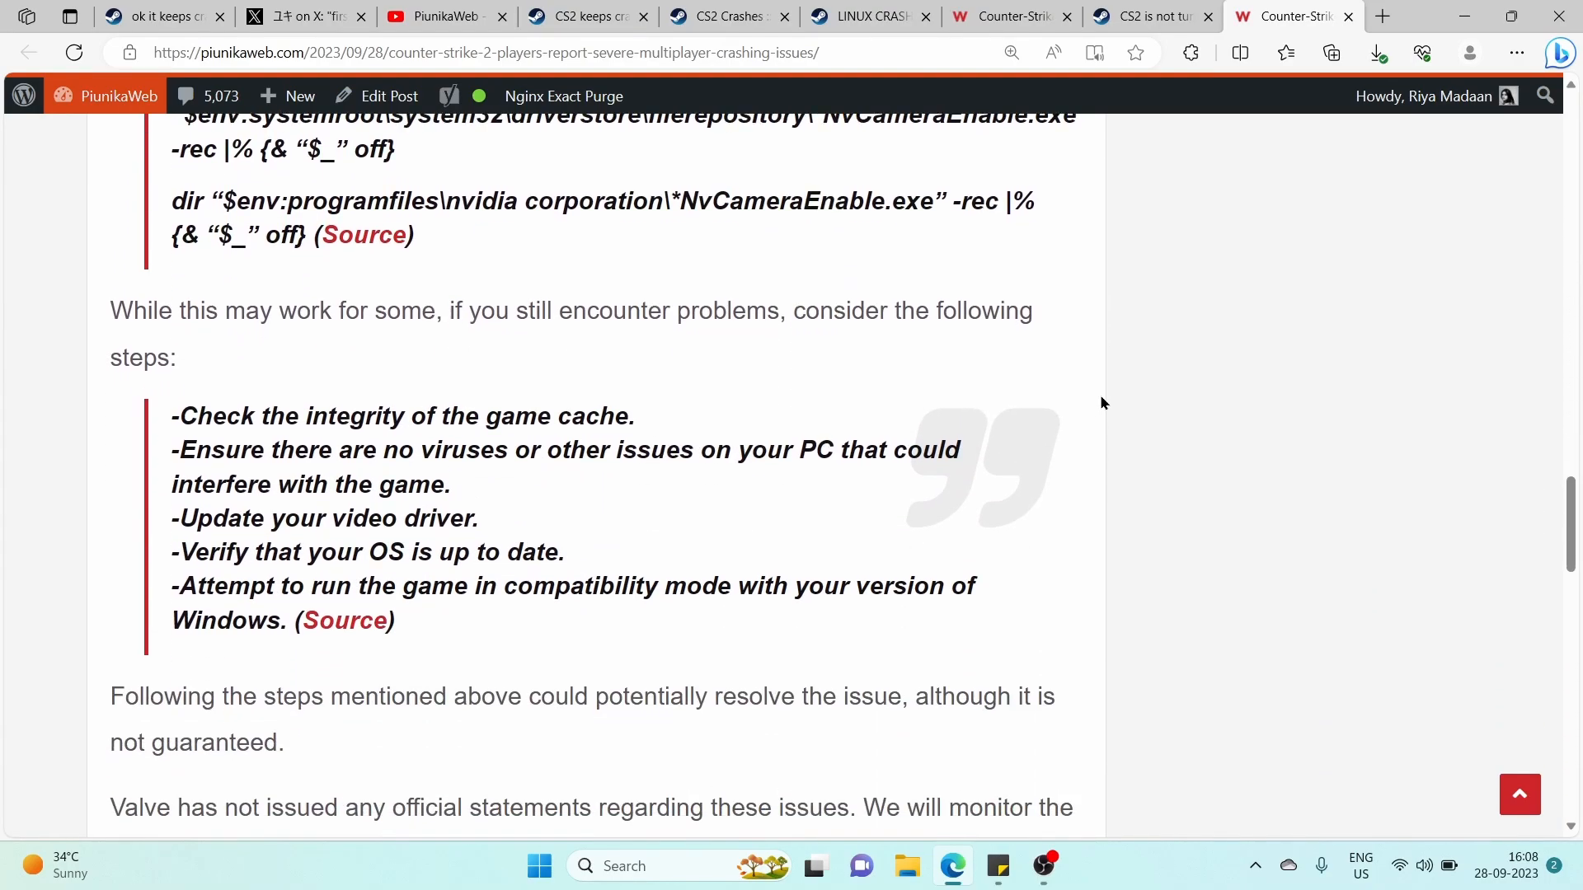
scroll(down, 3)
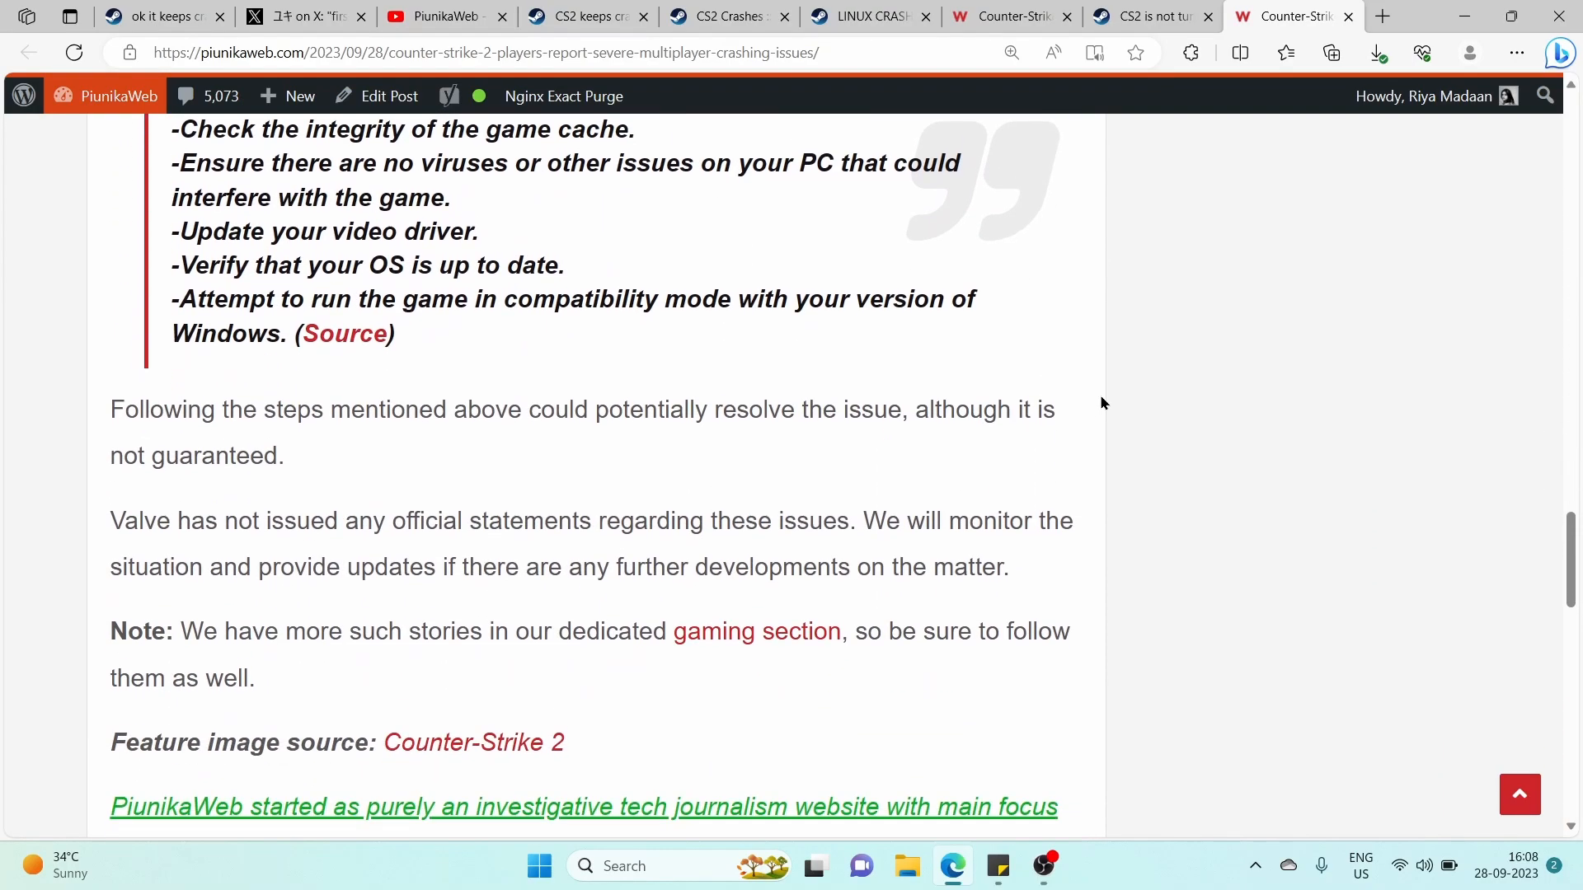